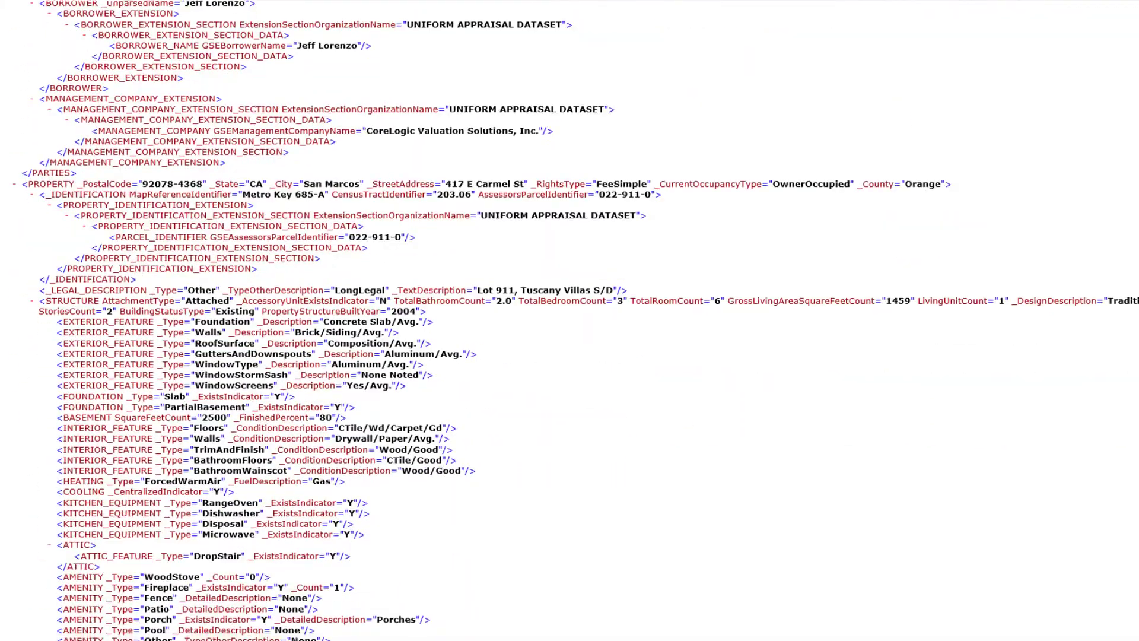
- Open the 17110004.xml MISMO document from the Desktop as an appraisal report
{"action": "scroll", "scroll_direction": "down", "scroll_amount": 3}
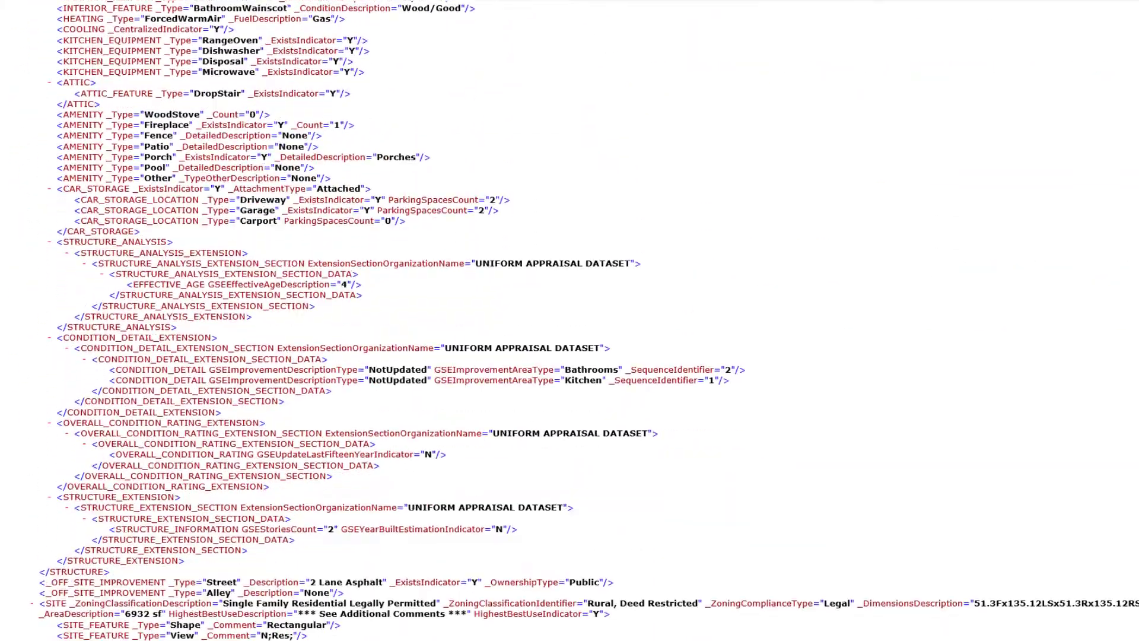
{"action": "scroll", "scroll_direction": "down", "scroll_amount": 3}
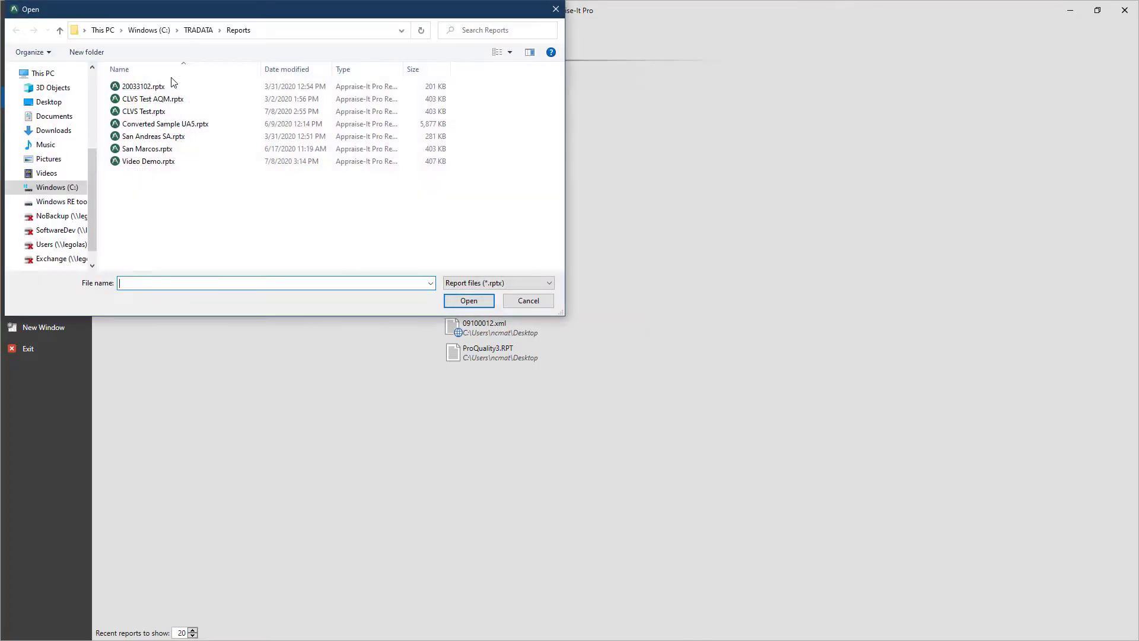
{"action": "double_click", "coordinate": [142, 111]}
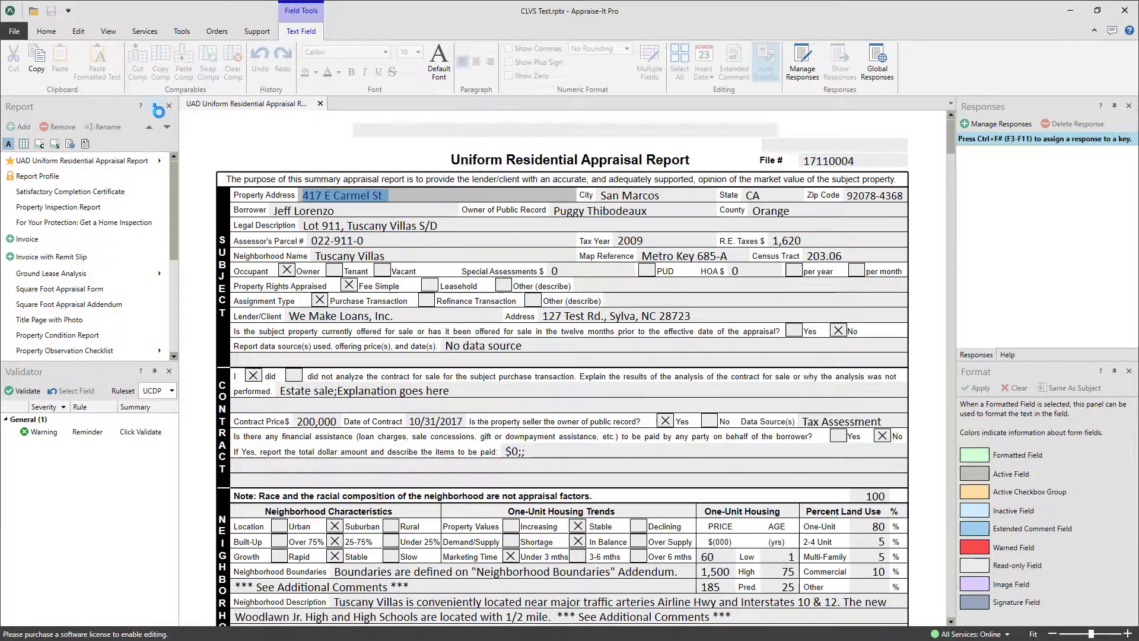
{"action": "left_click", "coordinate": [20, 29]}
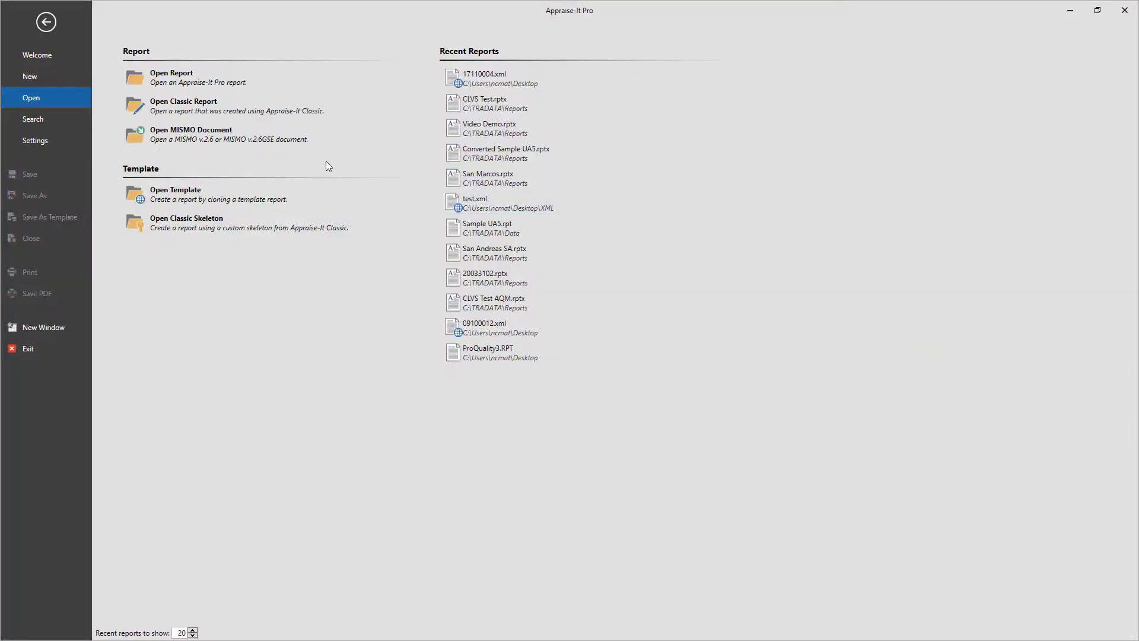
{"action": "left_click", "coordinate": [190, 134]}
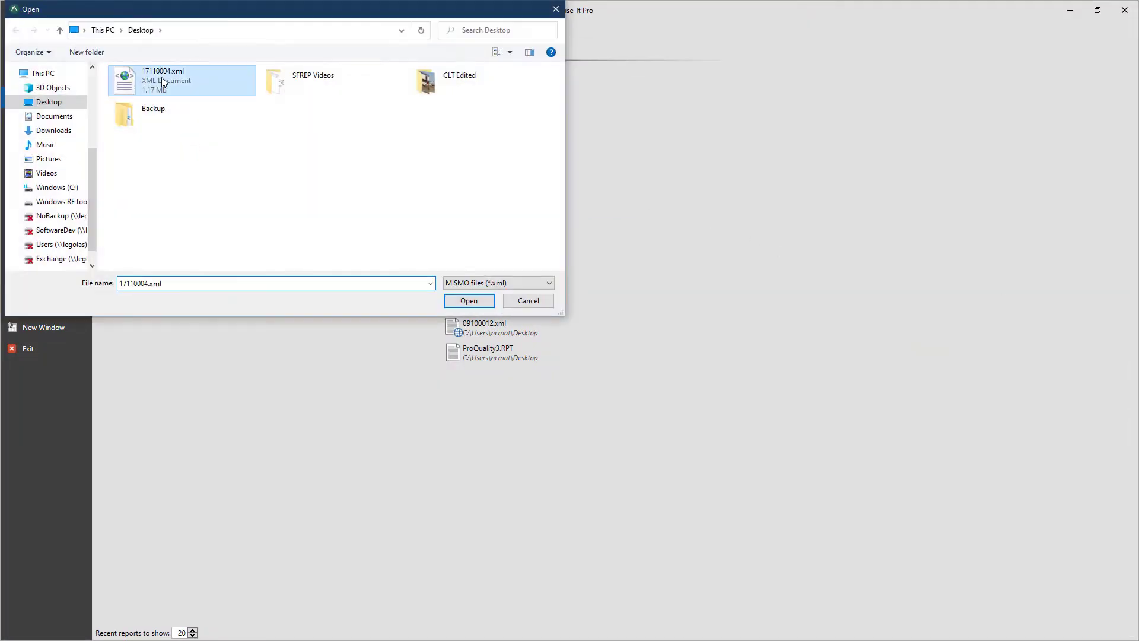
{"action": "left_click", "coordinate": [528, 300]}
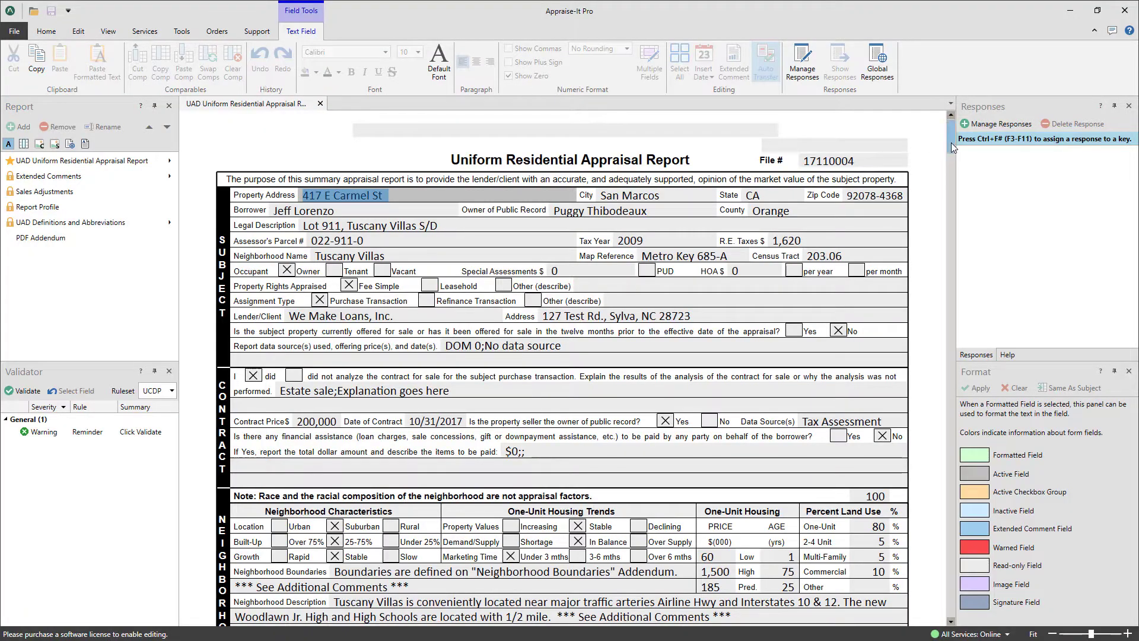
- Scroll through the opened report and bring up the Save PDF export settings
{"action": "scroll", "scroll_direction": "down", "scroll_amount": 3}
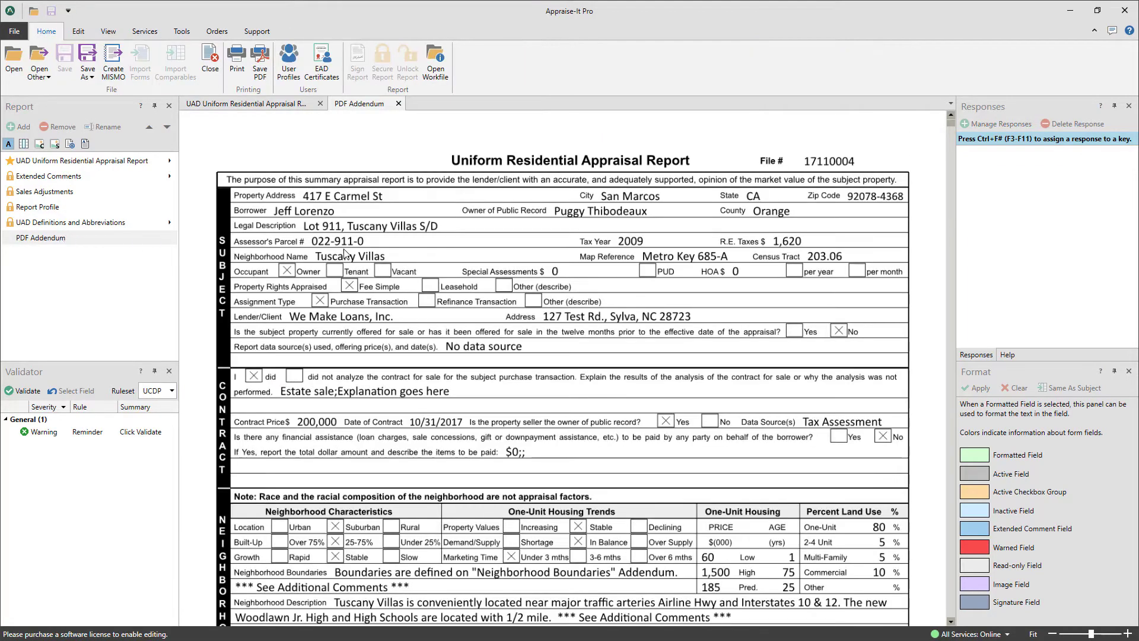
{"action": "scroll", "scroll_direction": "down", "scroll_amount": 3}
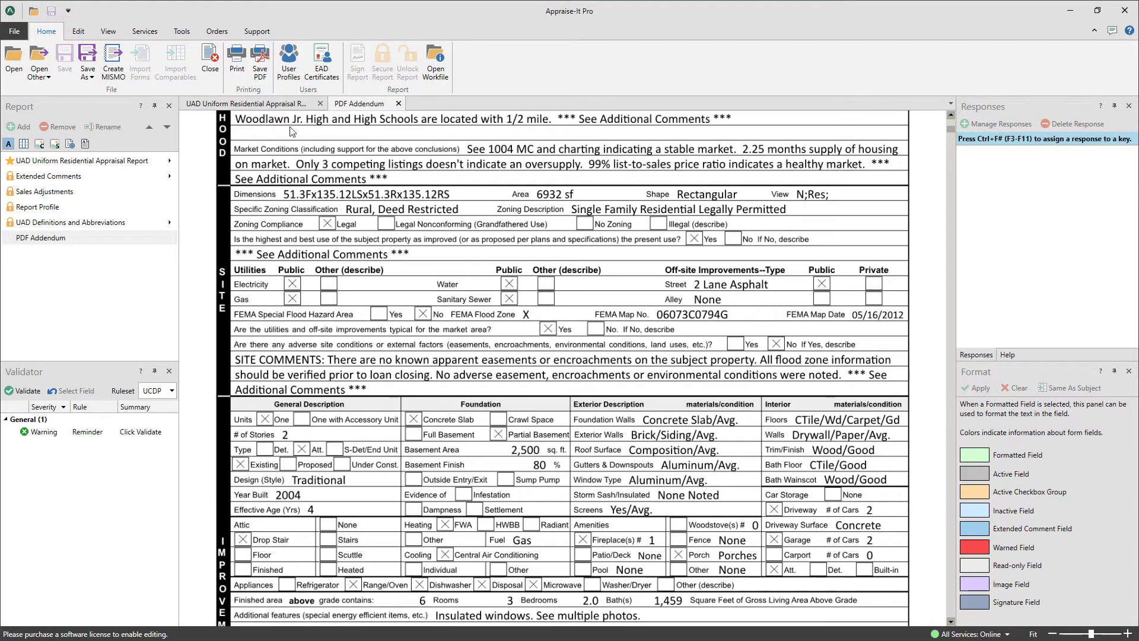
{"action": "left_click", "coordinate": [260, 59]}
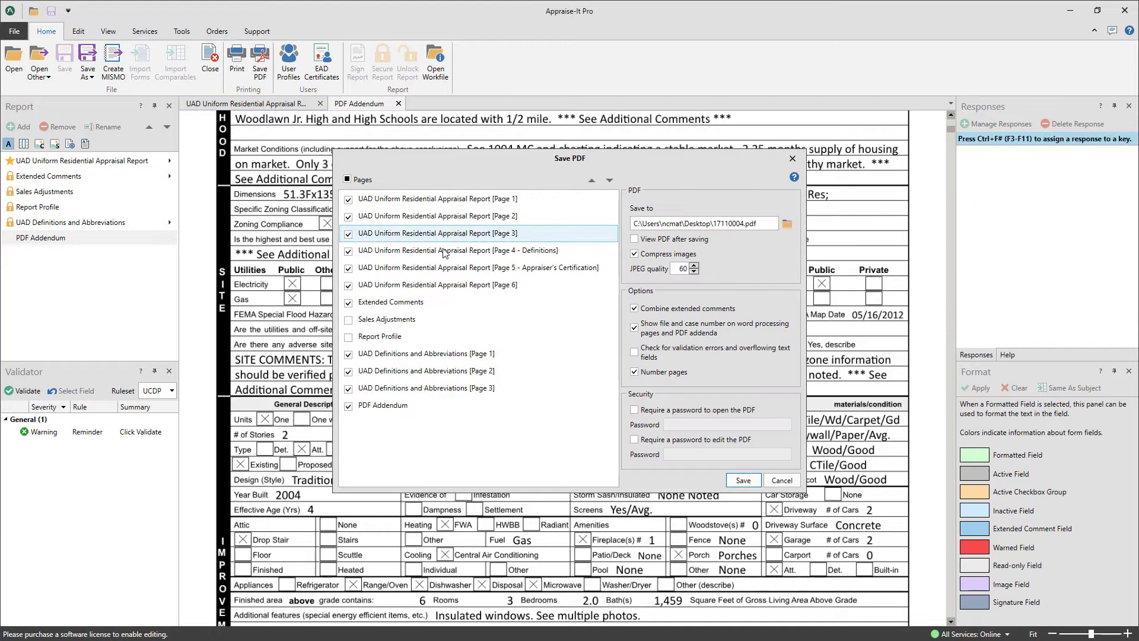
- Save the listed report pages as 17110004.pdf and scroll through it in Foxit Reader
{"action": "left_click", "coordinate": [744, 480]}
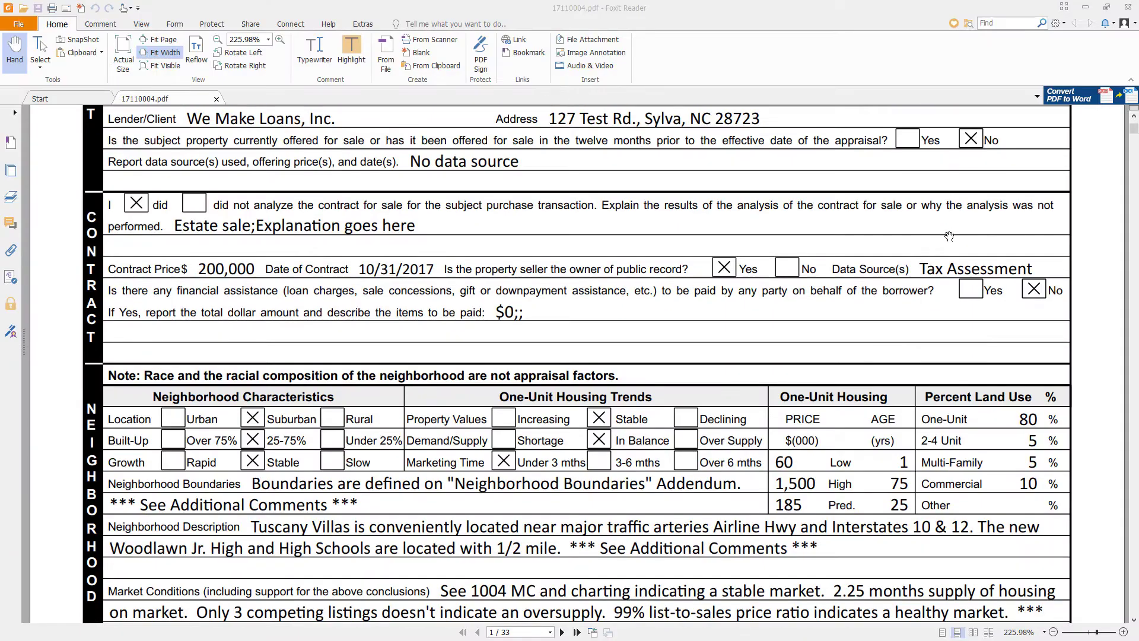
{"action": "scroll", "scroll_direction": "down", "scroll_amount": 3}
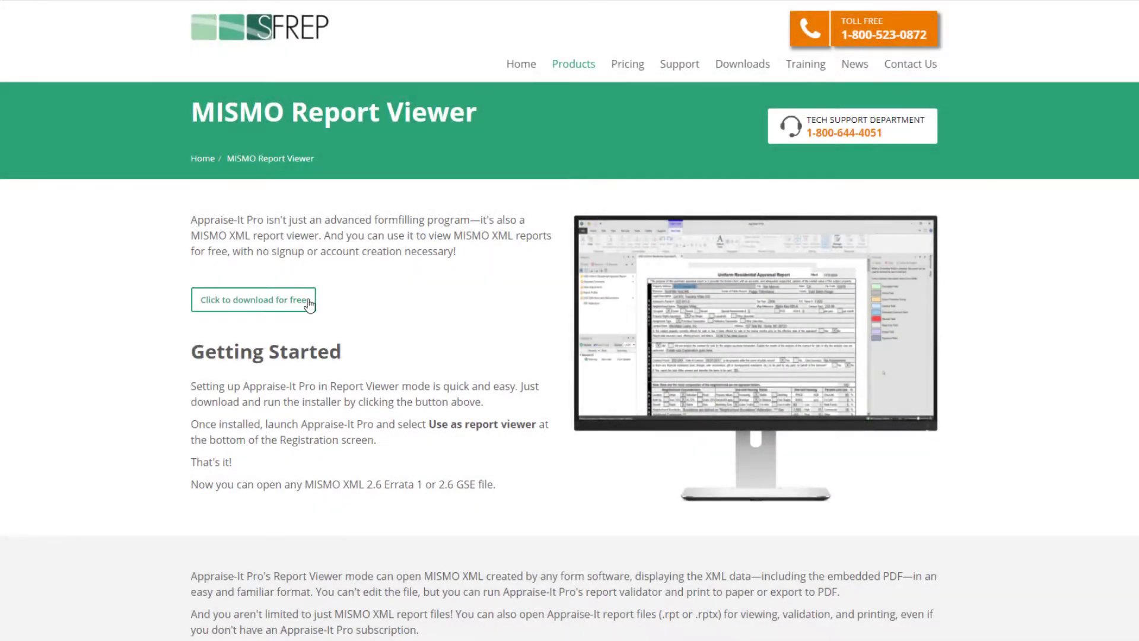
- Save the aiproviewer.exe installer, choose 'Use as report viewer', and show the Open screen
{"action": "left_click", "coordinate": [254, 299]}
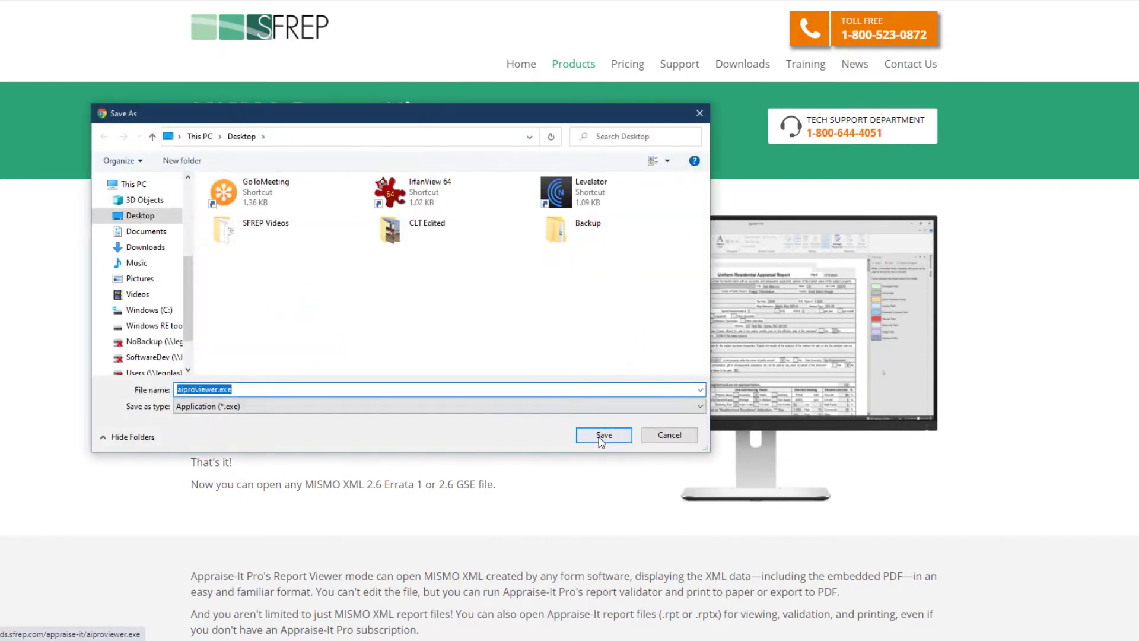
{"action": "left_click", "coordinate": [604, 435]}
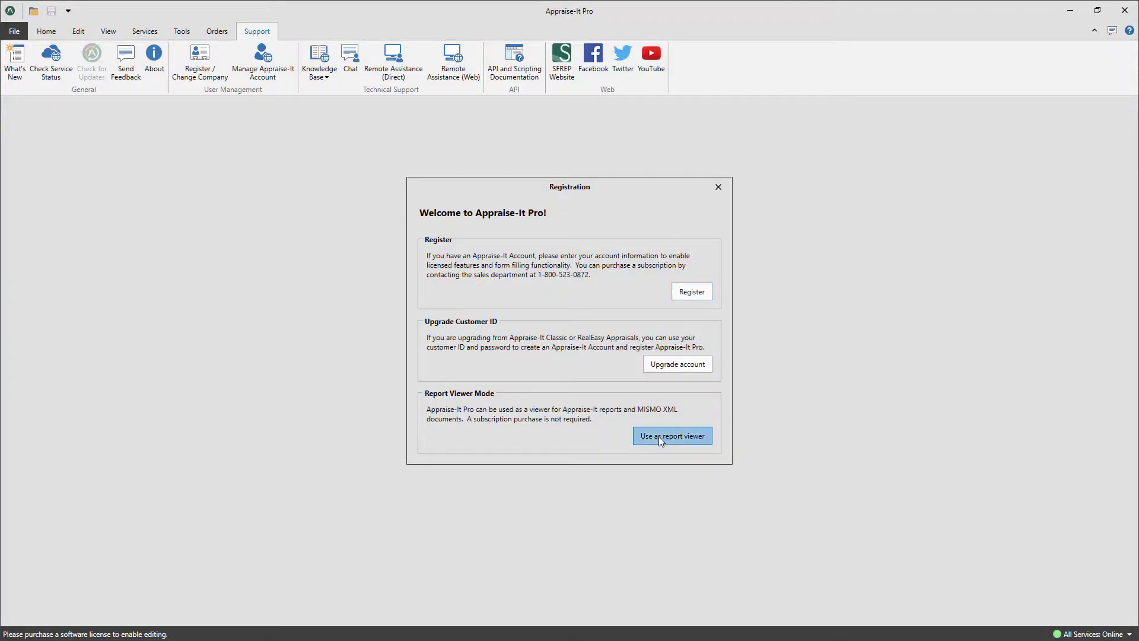
{"action": "left_click", "coordinate": [672, 435]}
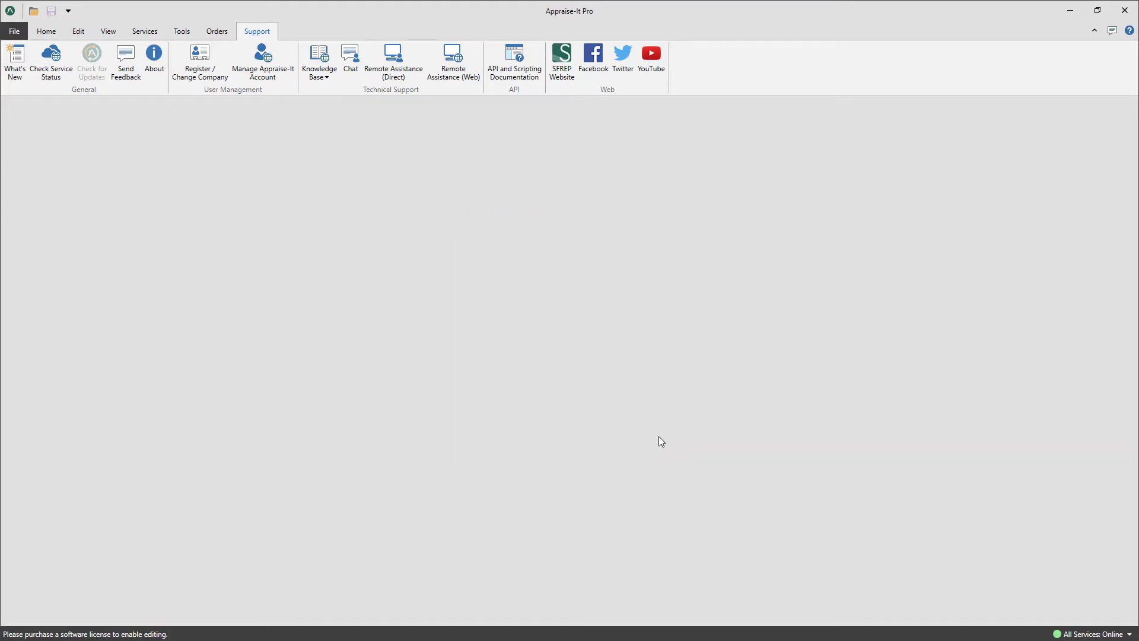
{"action": "left_click", "coordinate": [19, 29]}
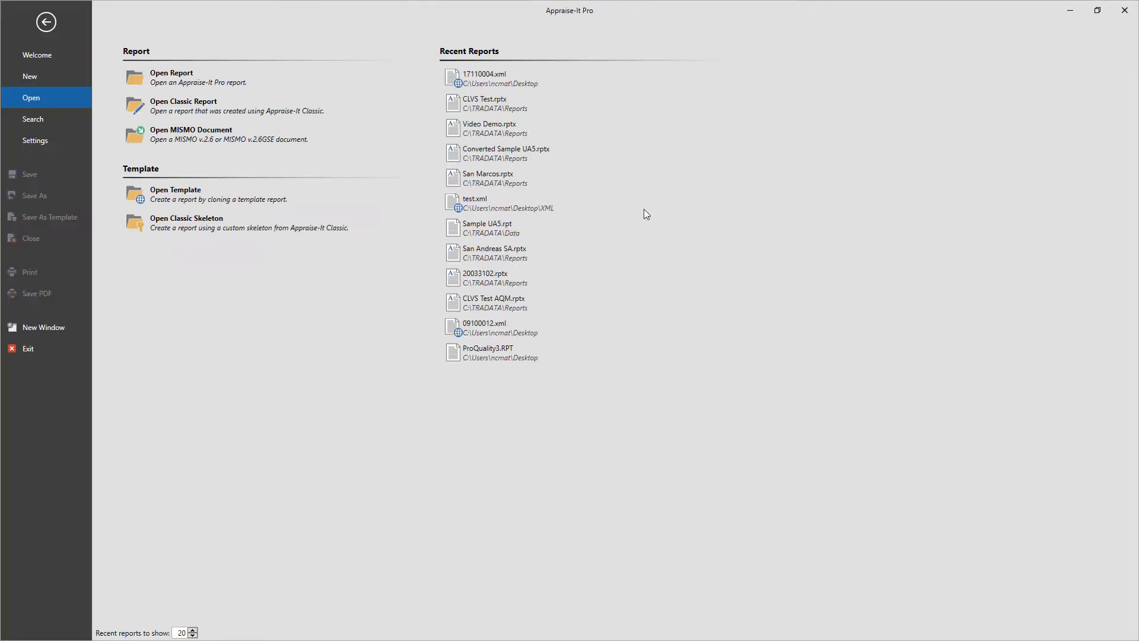
- Open 17110004.xml from the Desktop and scroll to the sales comparison section
{"action": "left_click", "coordinate": [191, 133]}
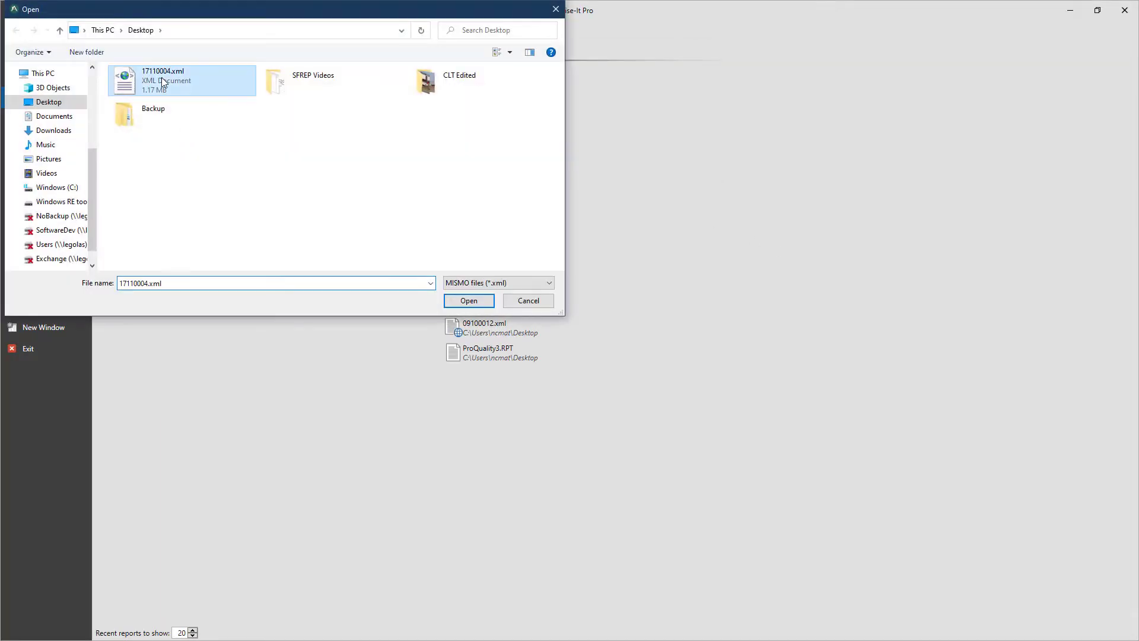
{"action": "left_click", "coordinate": [468, 300]}
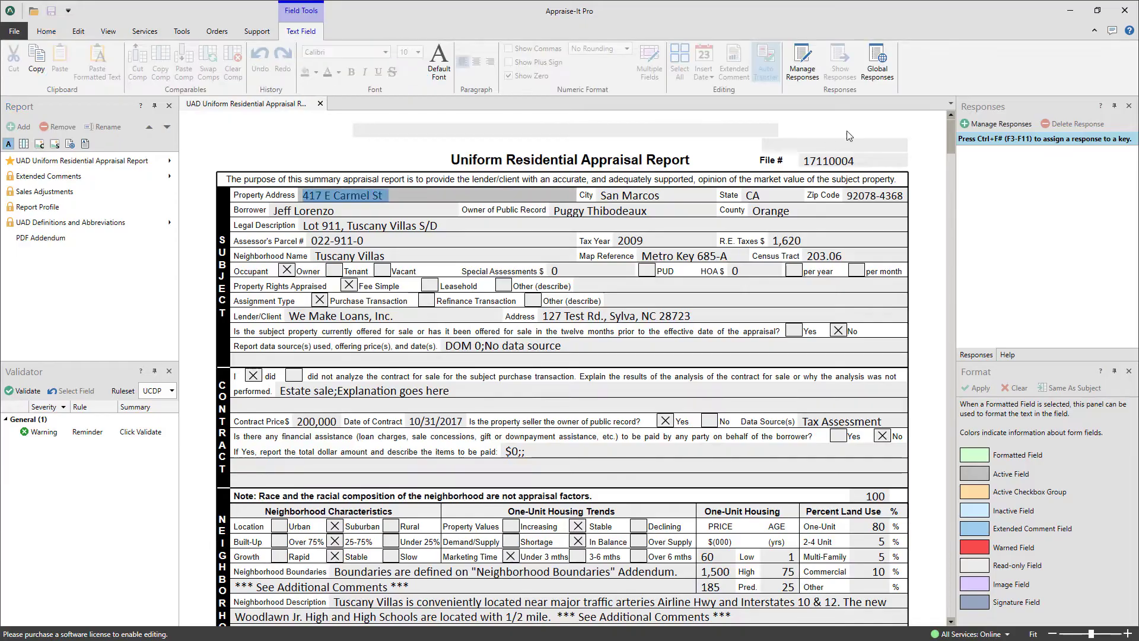
{"action": "scroll", "scroll_direction": "down", "scroll_amount": 3}
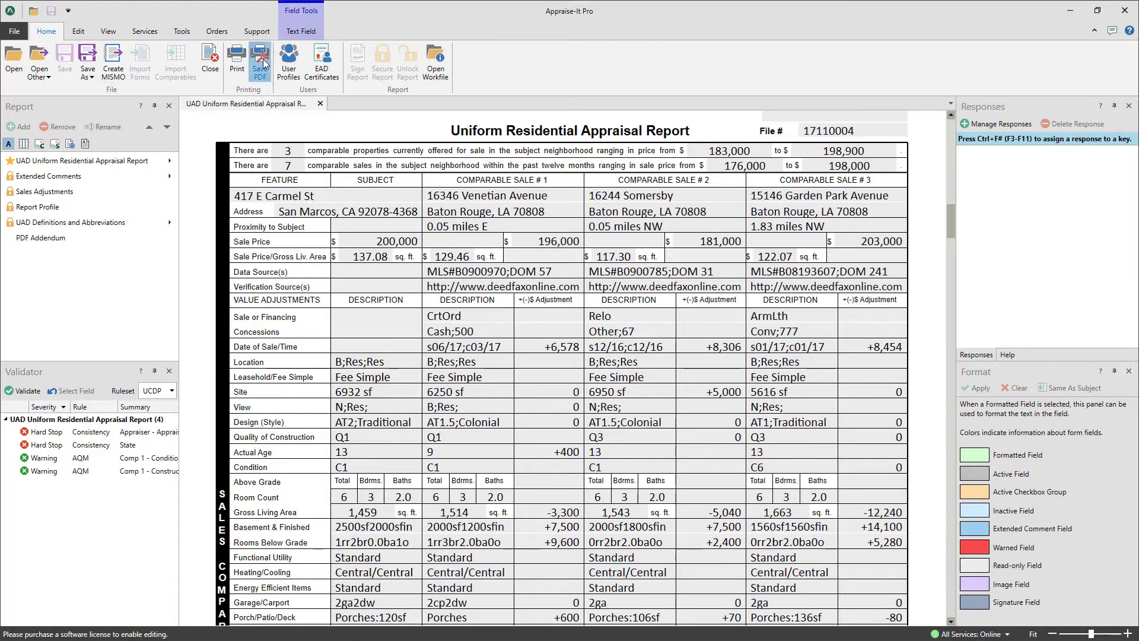
- Export the checked report pages to 17110004.pdf via Save PDF
{"action": "left_click", "coordinate": [260, 59]}
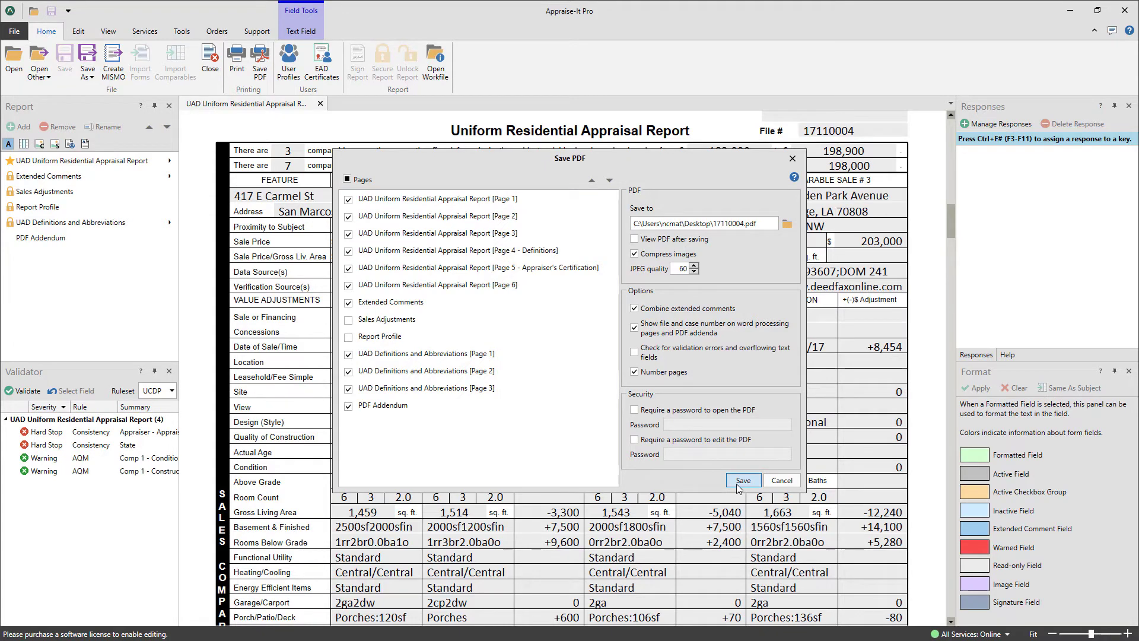
{"action": "left_click", "coordinate": [744, 480]}
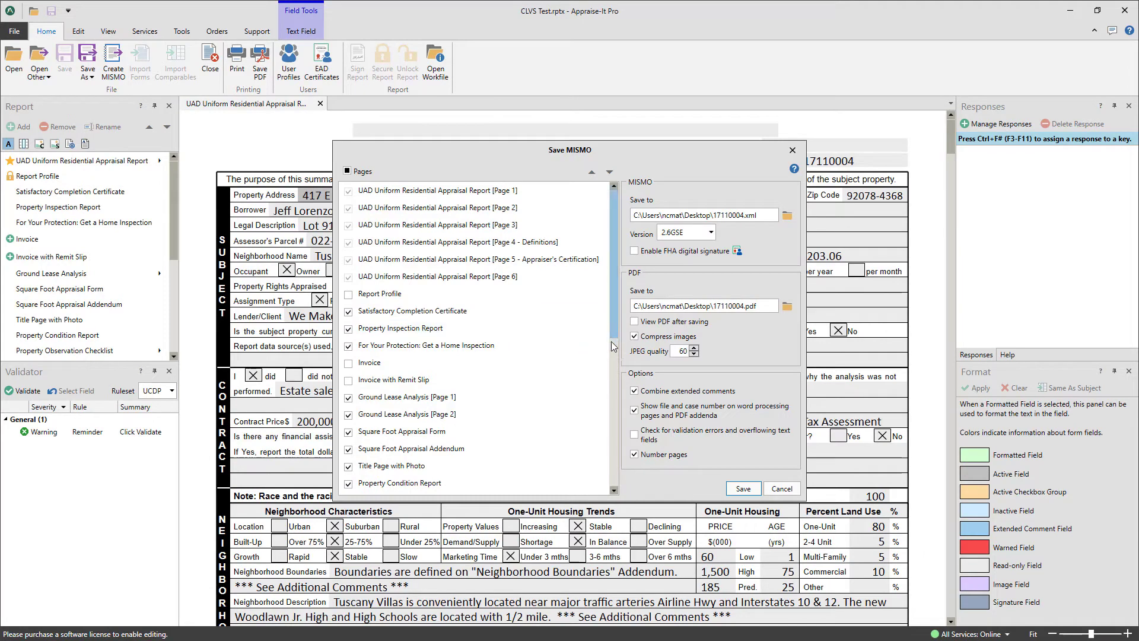
- Scroll through the Title Page with Photo, viewing the property photo, address and lender details
{"action": "scroll", "scroll_direction": "down", "scroll_amount": 3}
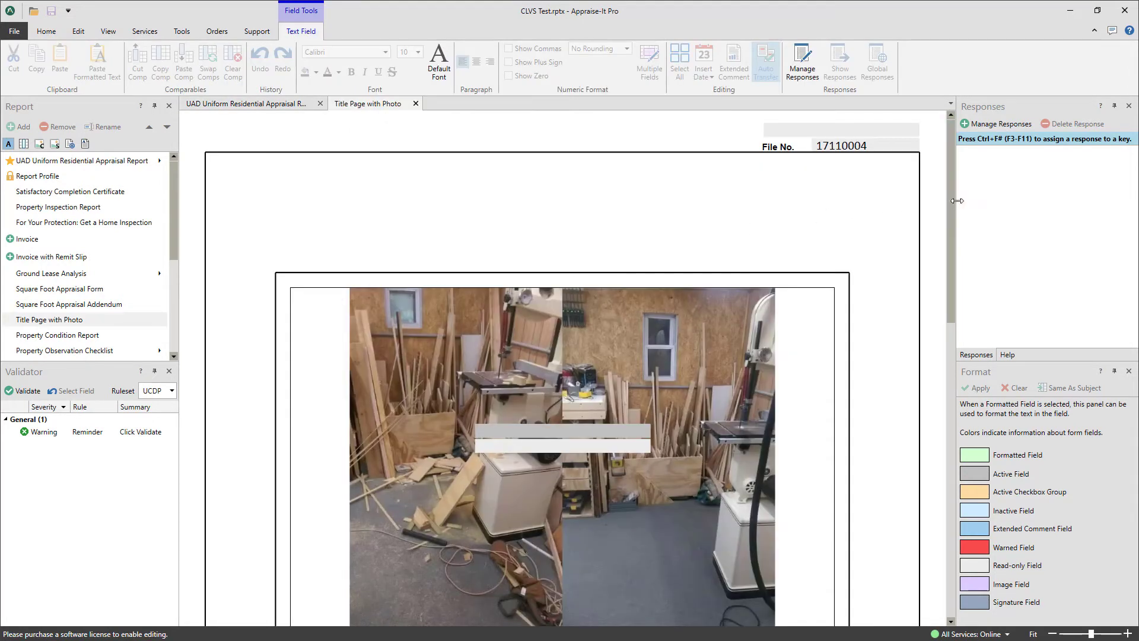
{"action": "scroll", "scroll_direction": "down", "scroll_amount": 3}
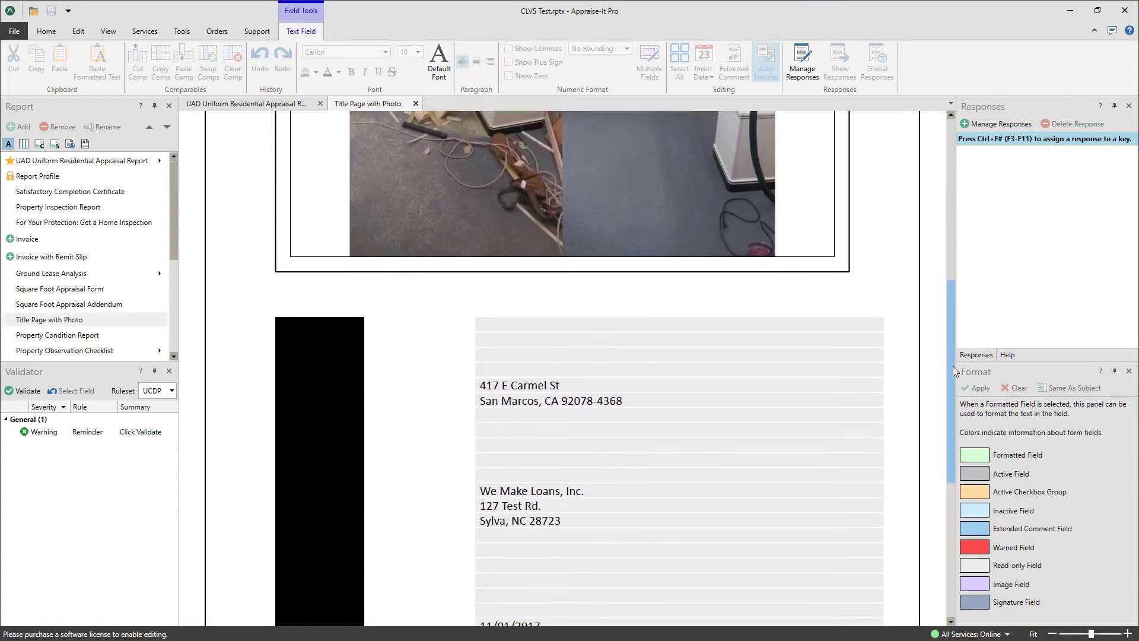
{"action": "scroll", "scroll_direction": "down", "scroll_amount": 3}
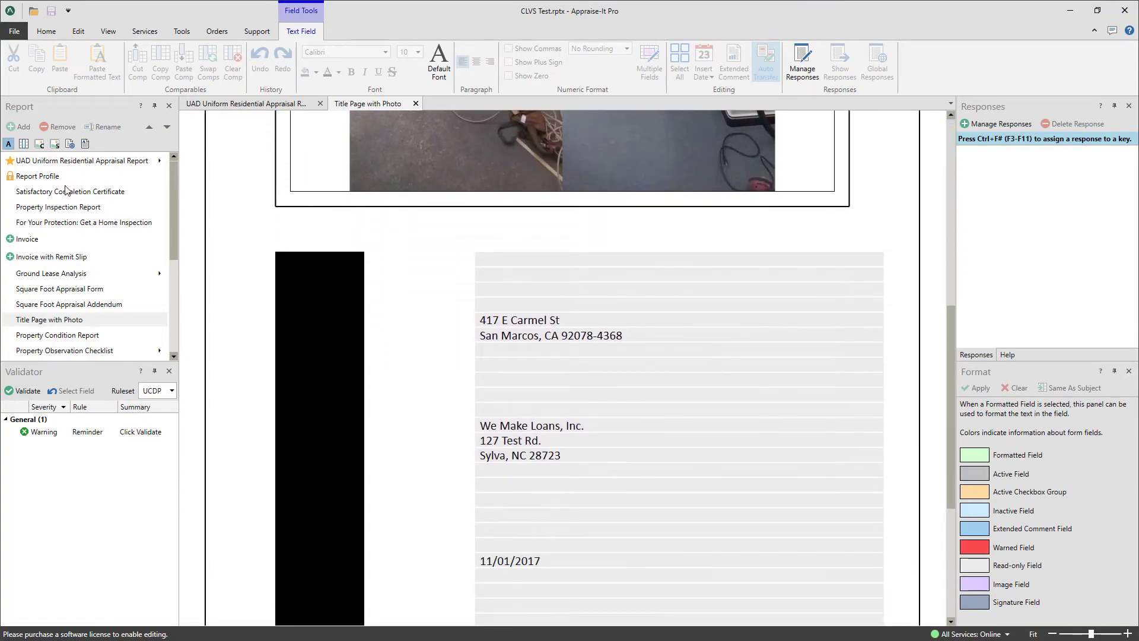